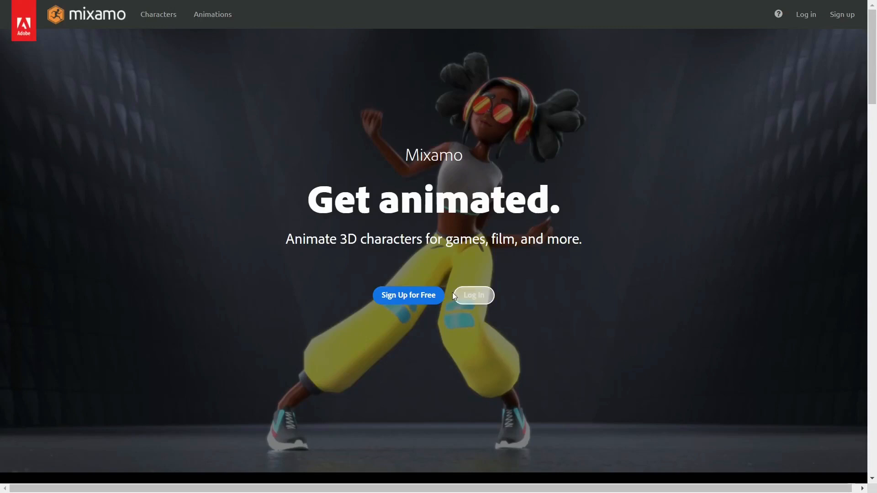
Step: Sign in to Mixamo with the Adobe account
click(472, 295)
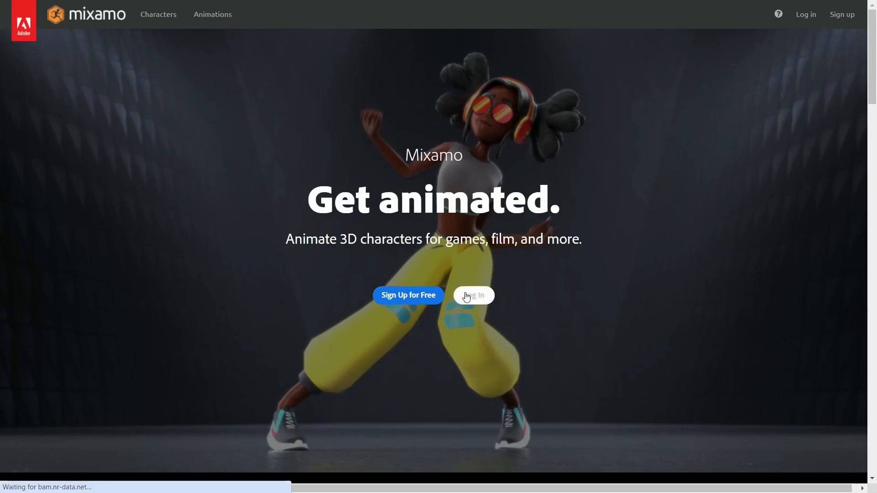
click(472, 295)
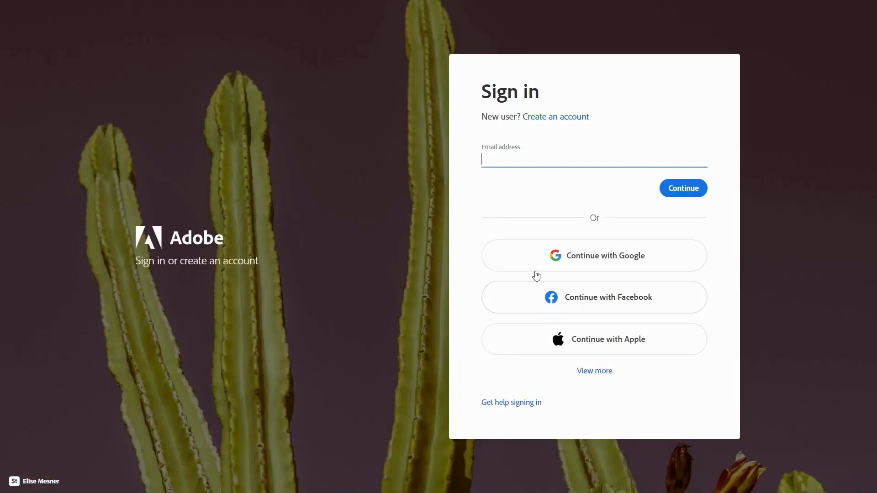
click(594, 256)
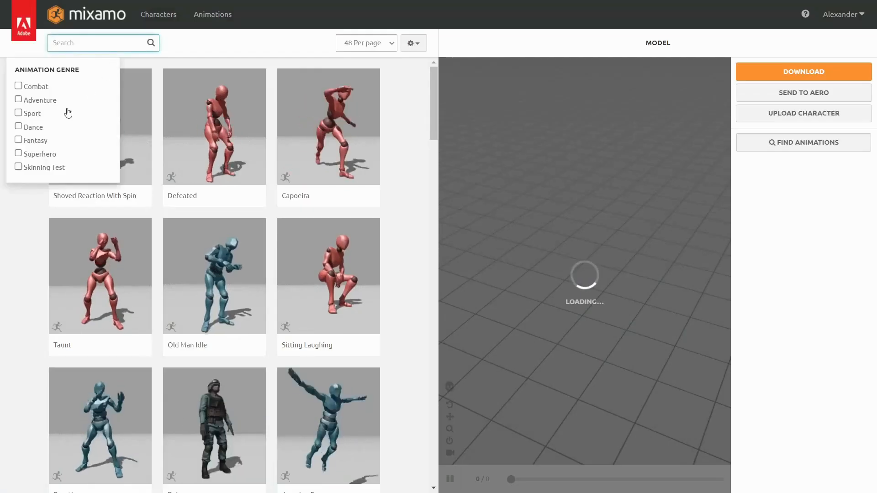
Step: Filter animations to the Dance genre, search 'silly' and preview Silly Dancing on the character
click(18, 126)
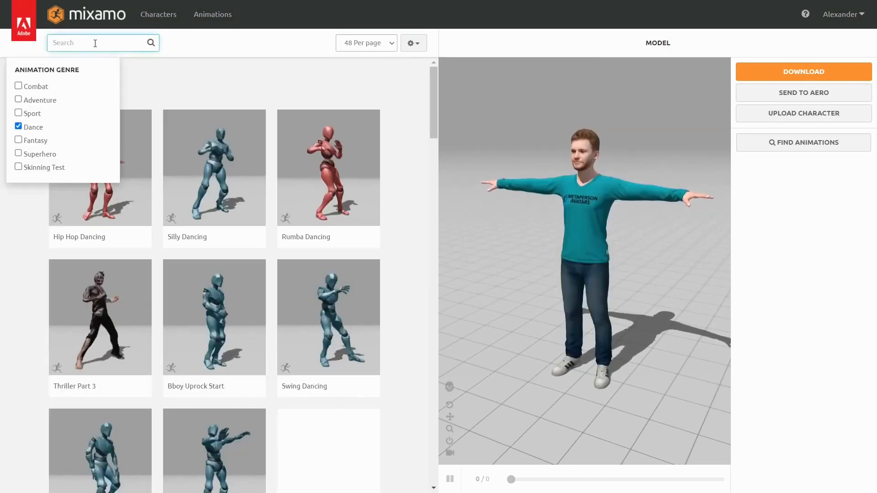
text(silly)
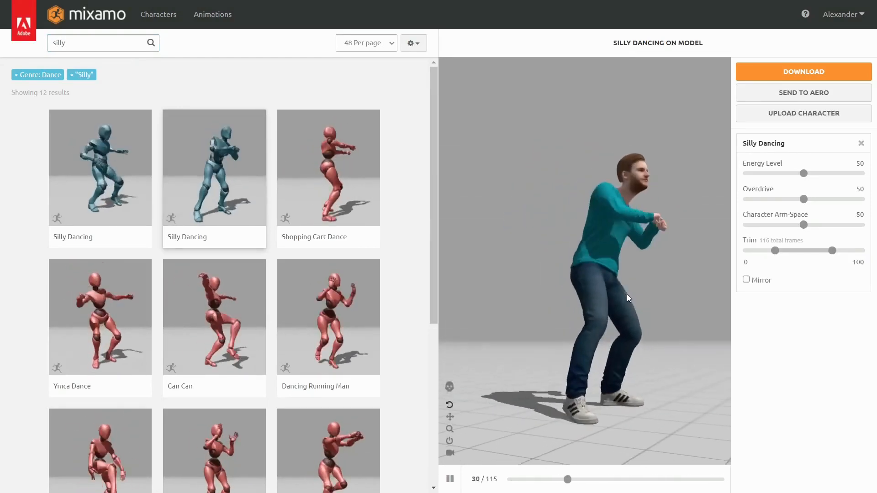
click(103, 43)
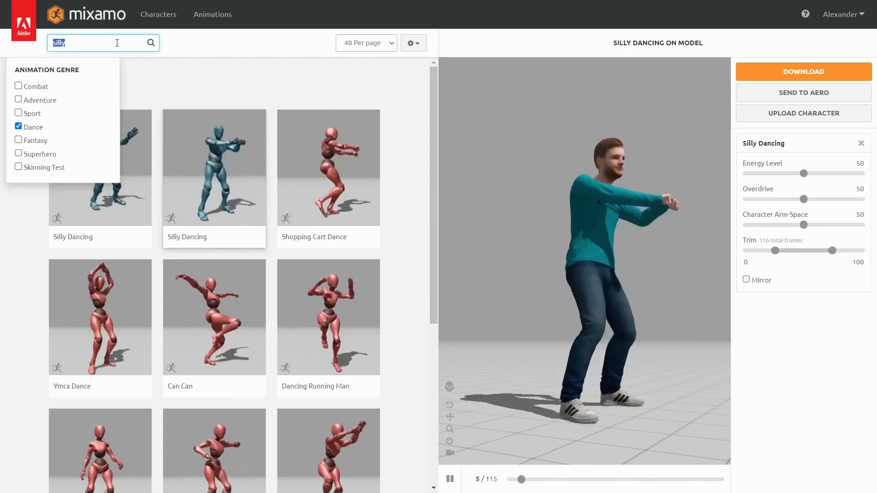
click(19, 100)
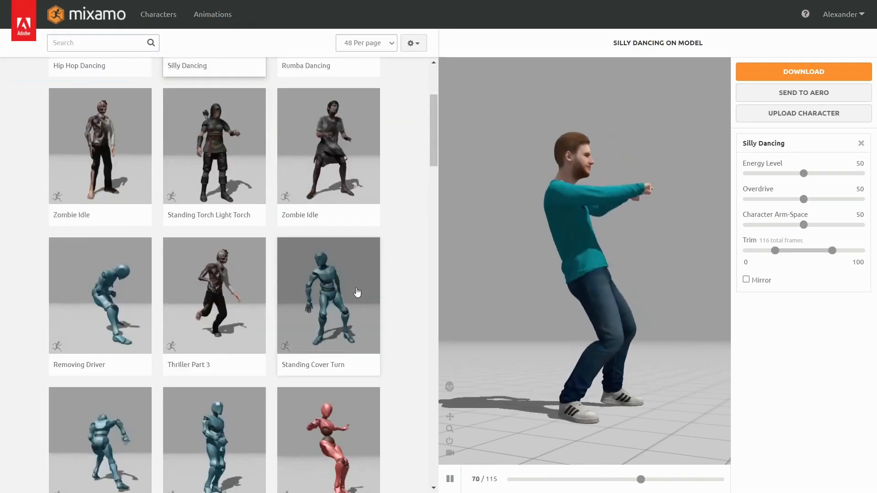
click(214, 295)
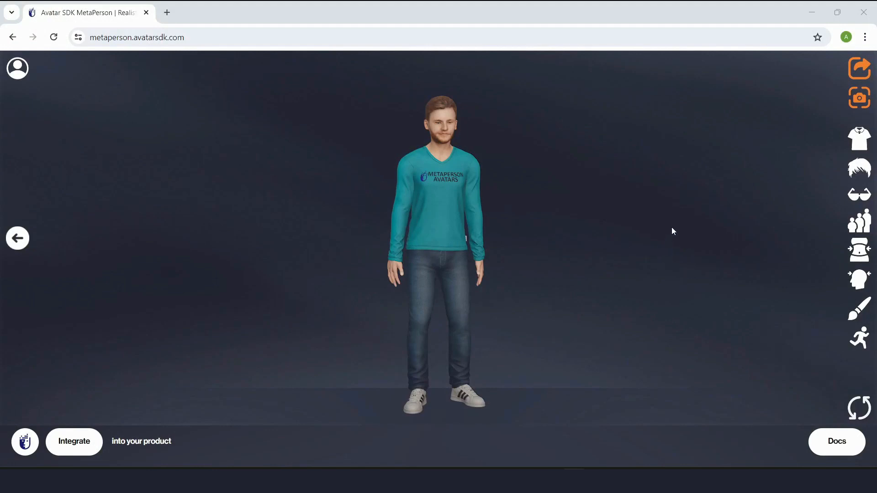
Step: Sign in to MetaPerson, accept non-commercial use, export the avatar and extract the downloaded zip
click(17, 67)
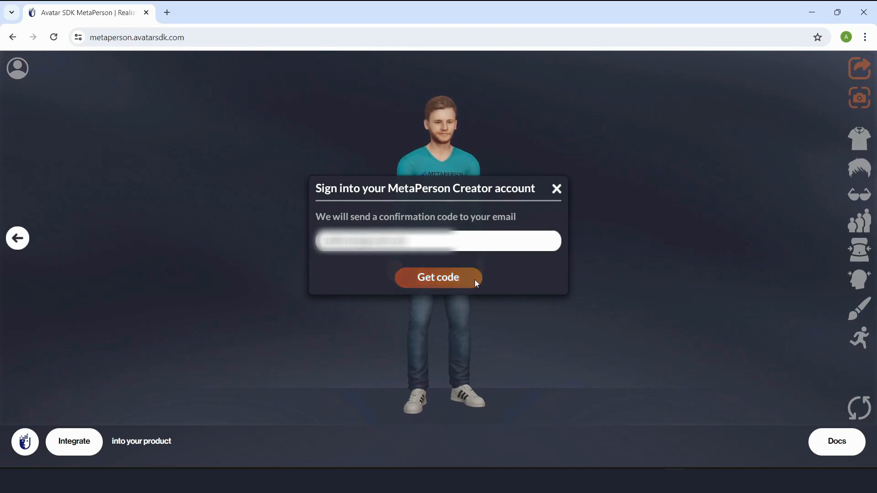
click(437, 277)
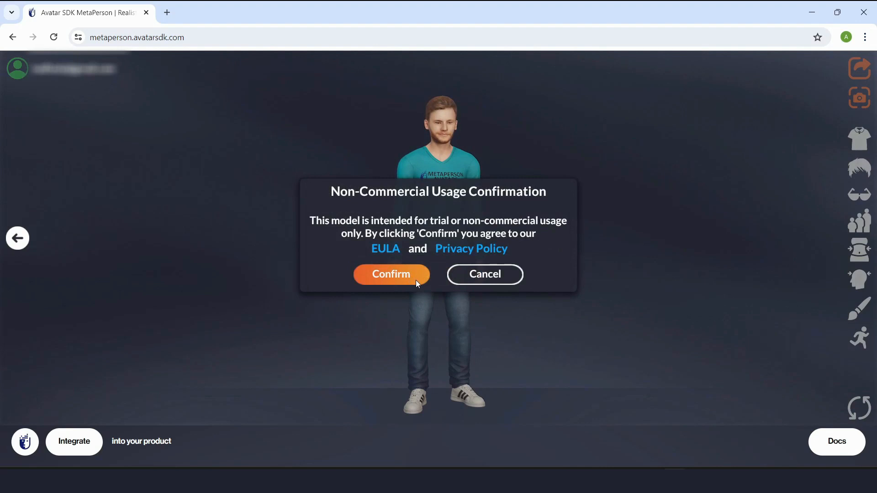
click(391, 274)
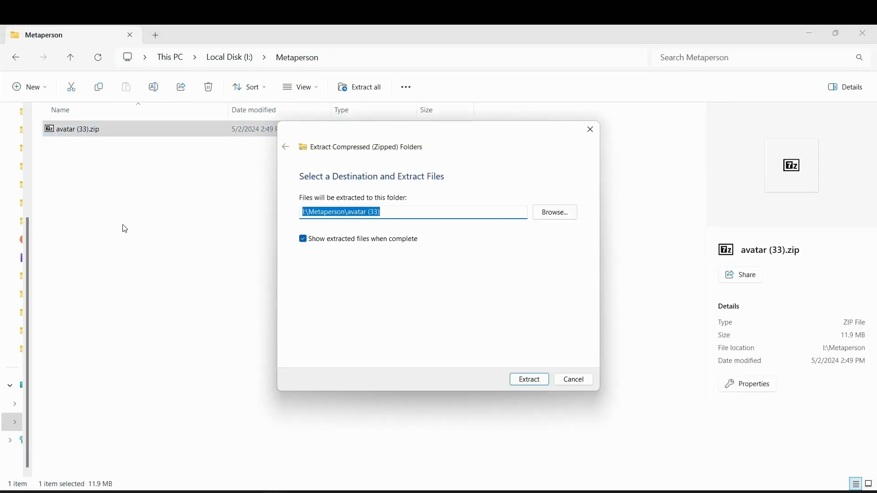
click(528, 379)
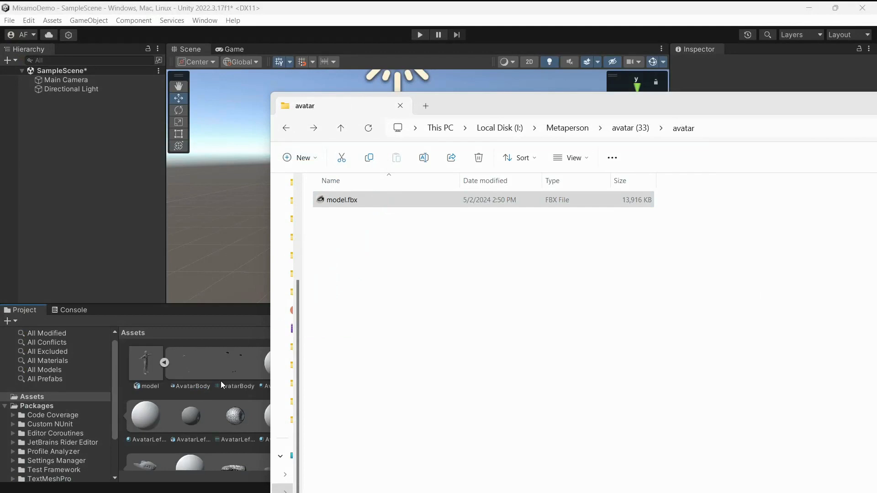
Step: Set model.fbx's rig Animation Type to Humanoid and apply, creating the avatar from the model
click(400, 106)
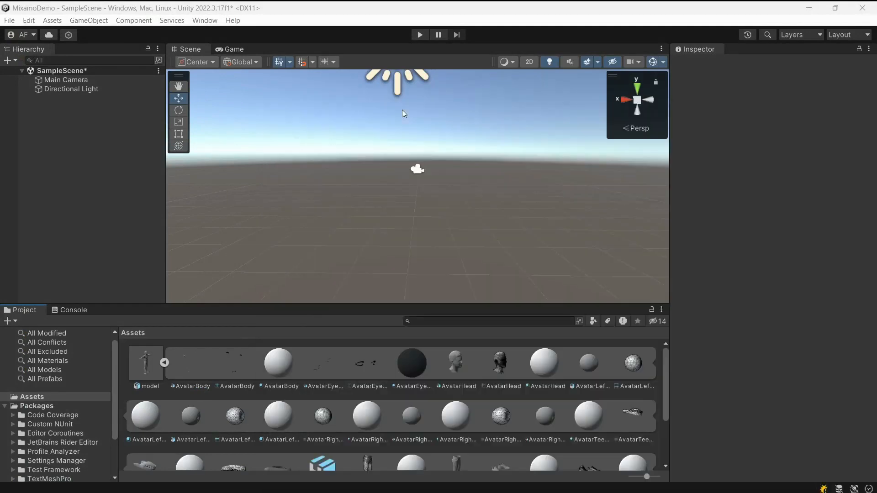
click(146, 362)
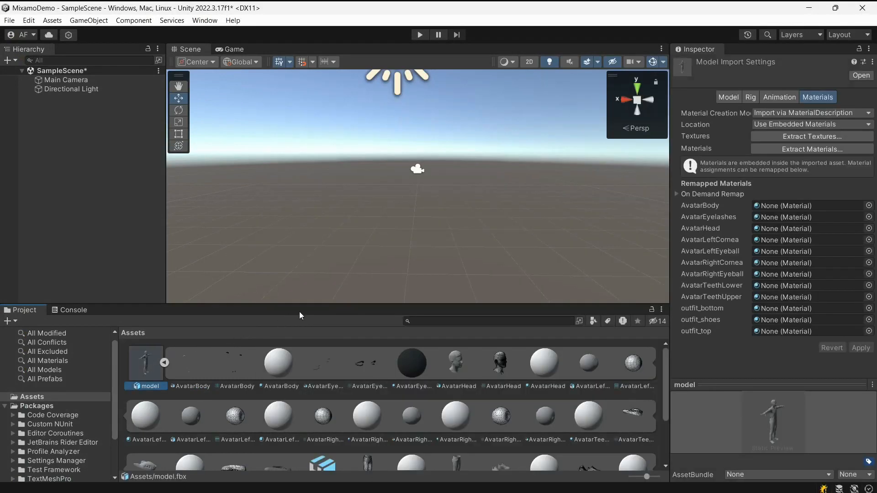
click(751, 96)
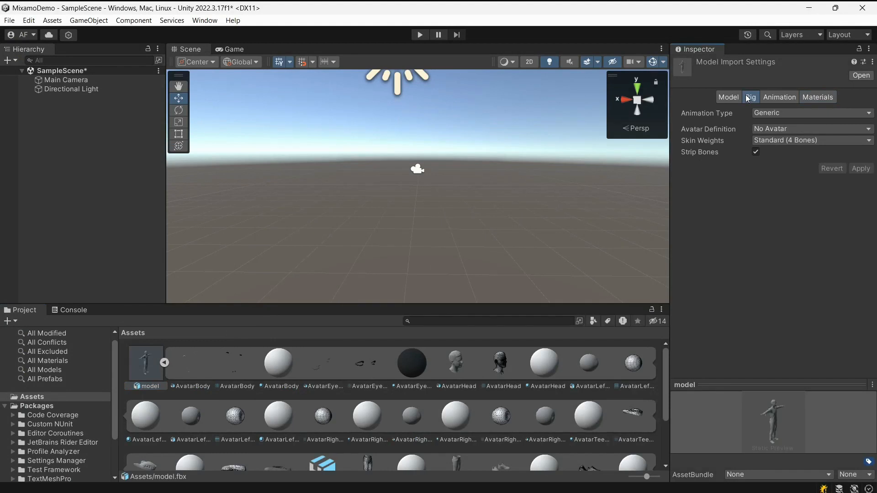
click(810, 112)
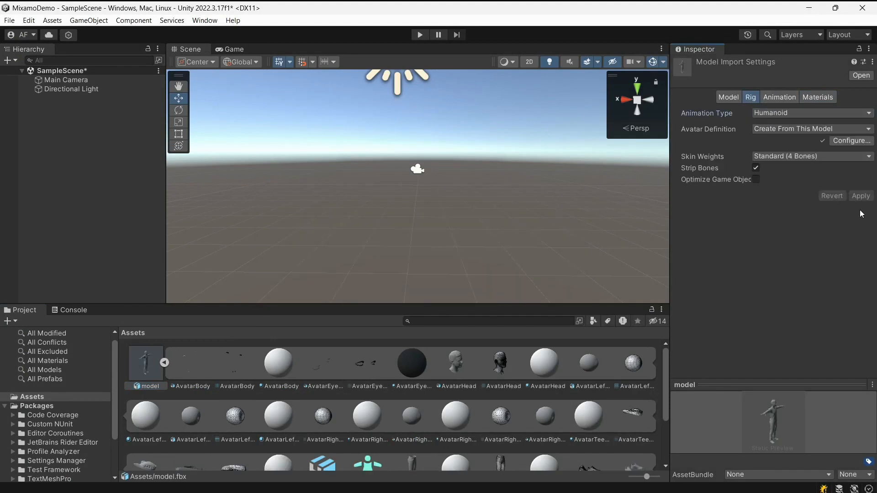
click(850, 140)
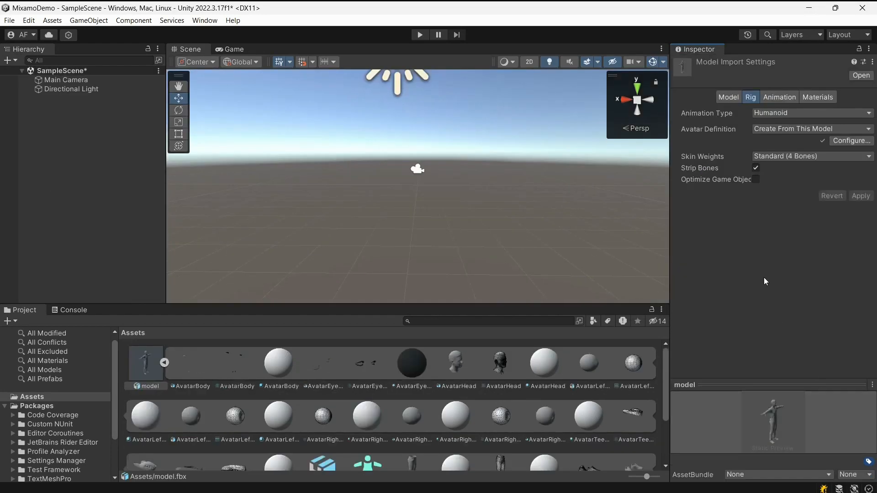
Step: Extract the model's embedded textures and materials into the default project folder
click(816, 97)
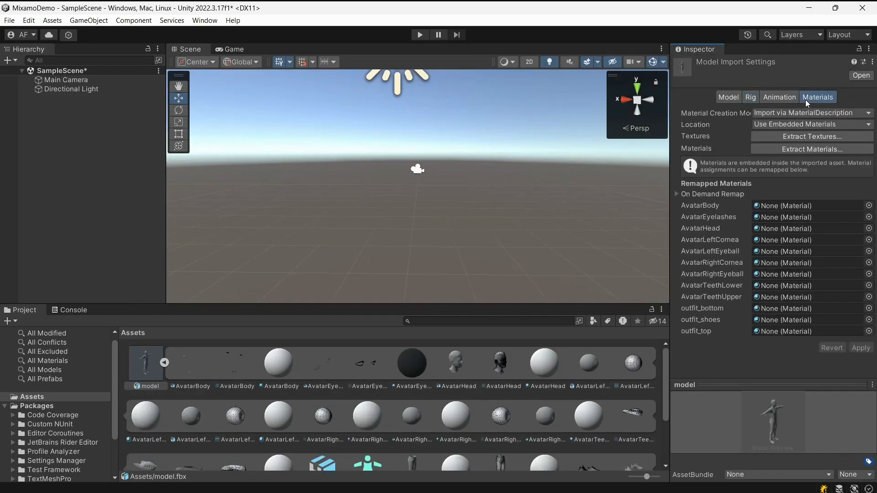
click(811, 136)
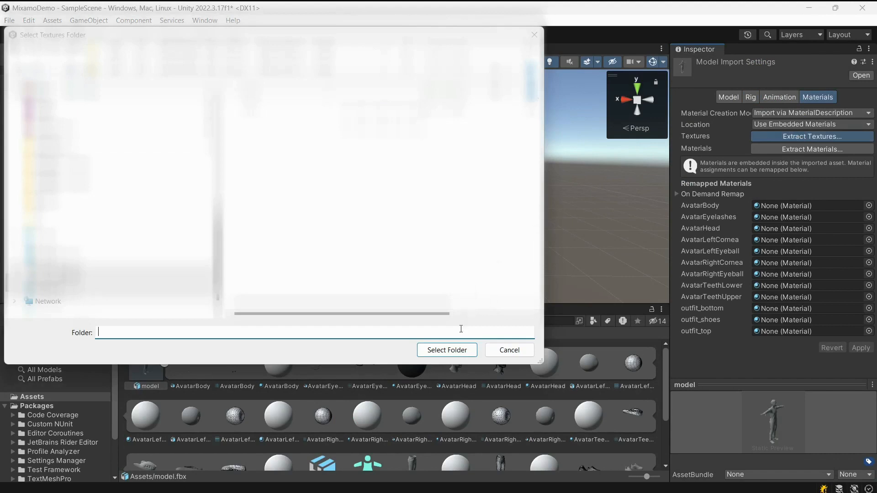
click(447, 350)
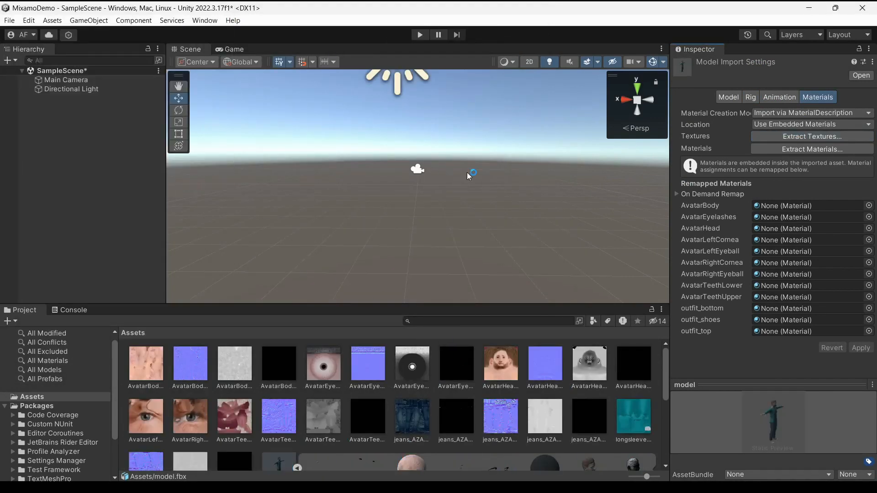
click(811, 149)
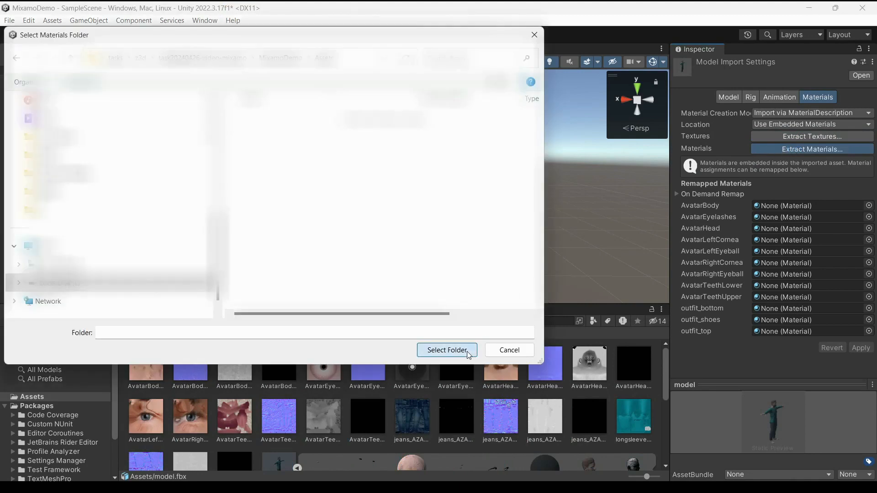
click(446, 349)
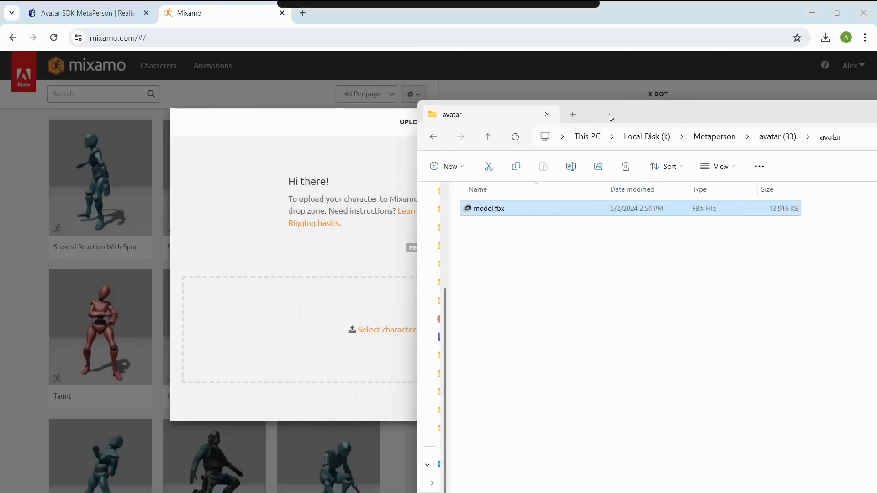
Step: Upload model.fbx to Mixamo and finish the auto-rigger so the avatar stands in T-pose
double_click(488, 209)
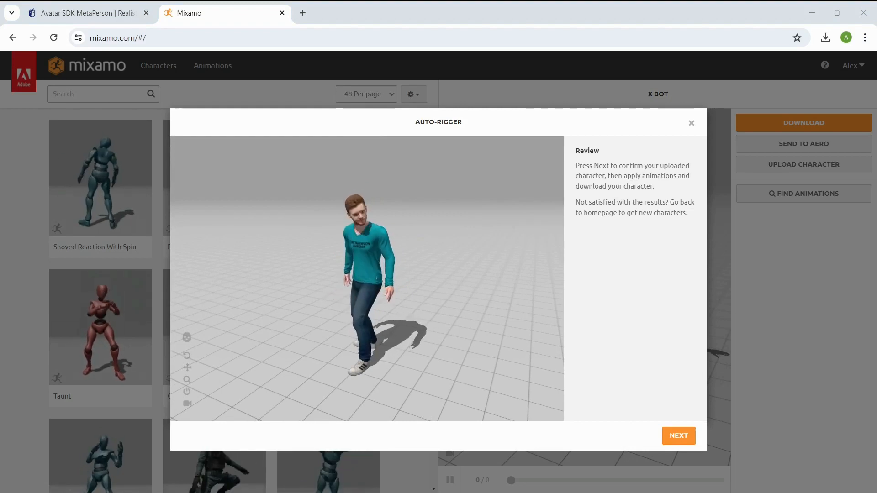
click(678, 436)
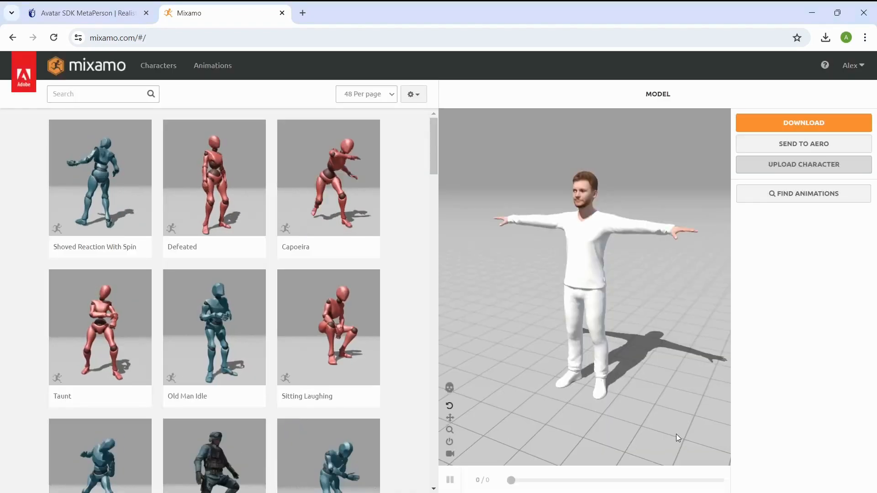
Step: Filter to Dance, search 'silly' and apply Silly Dancing to the uploaded avatar
click(95, 93)
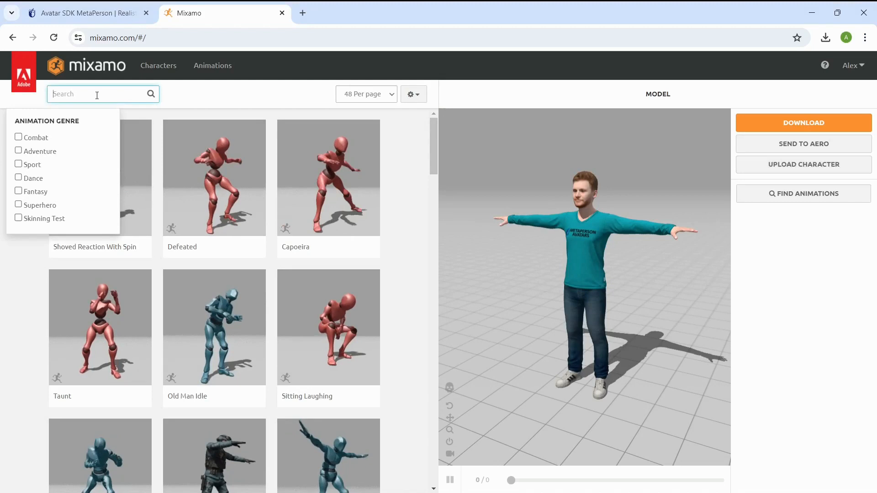
click(33, 178)
text(s)
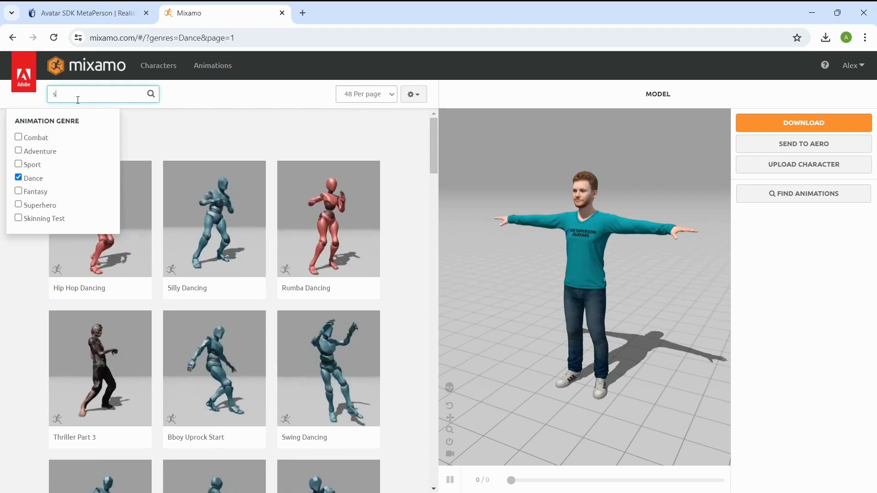
text(illy)
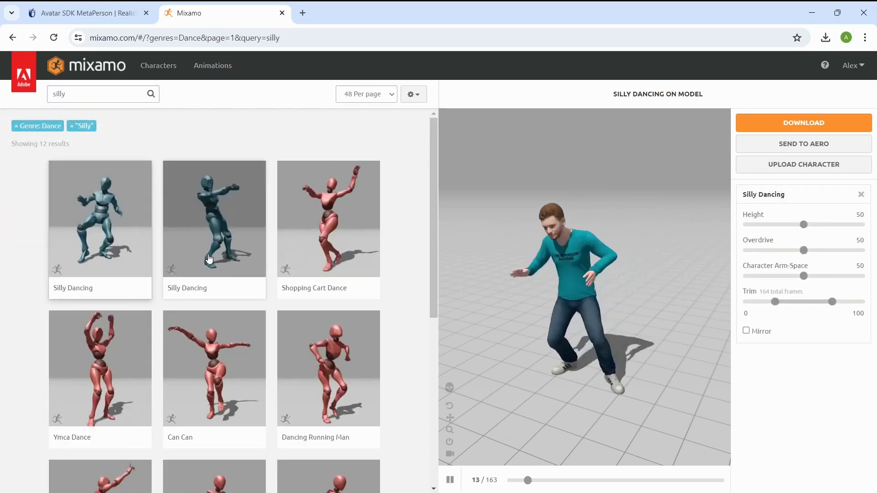
click(214, 219)
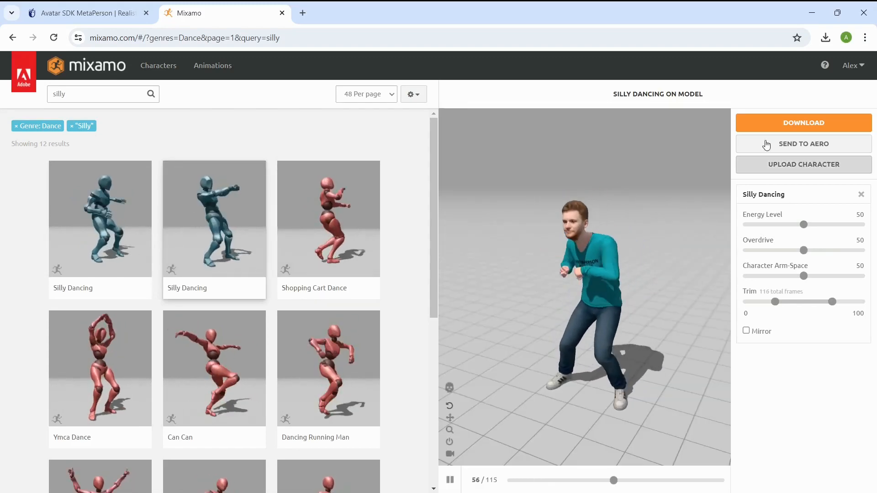
Step: Download the animated avatar as FBX Binary with skin at 30 fps
click(803, 122)
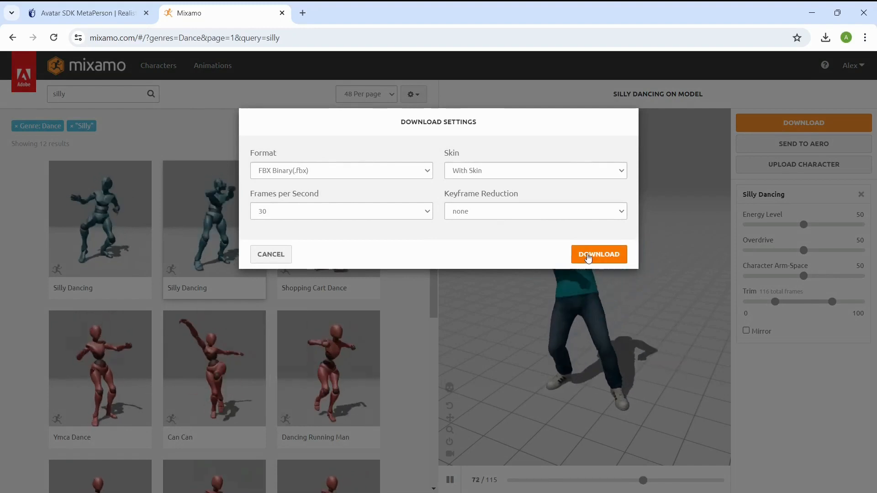
click(599, 254)
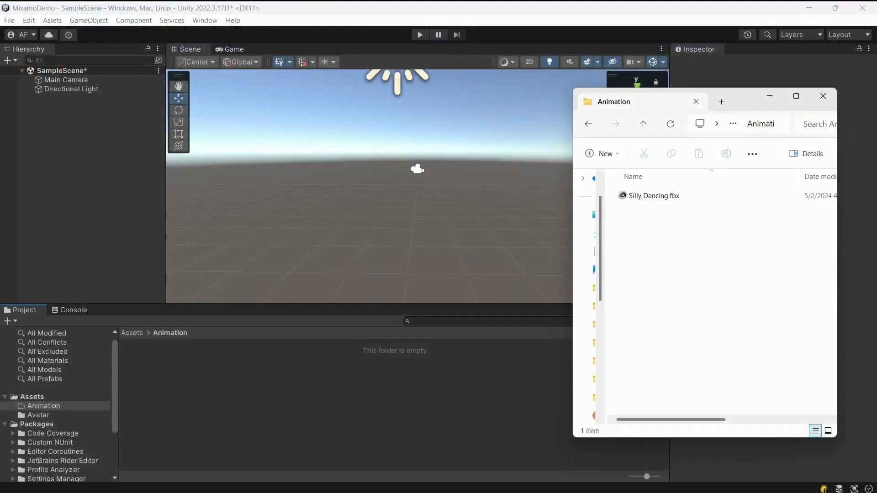
Step: Import Silly Dancing.fbx into Assets/Animation, apply a Humanoid rig and view its bone mapping
click(653, 195)
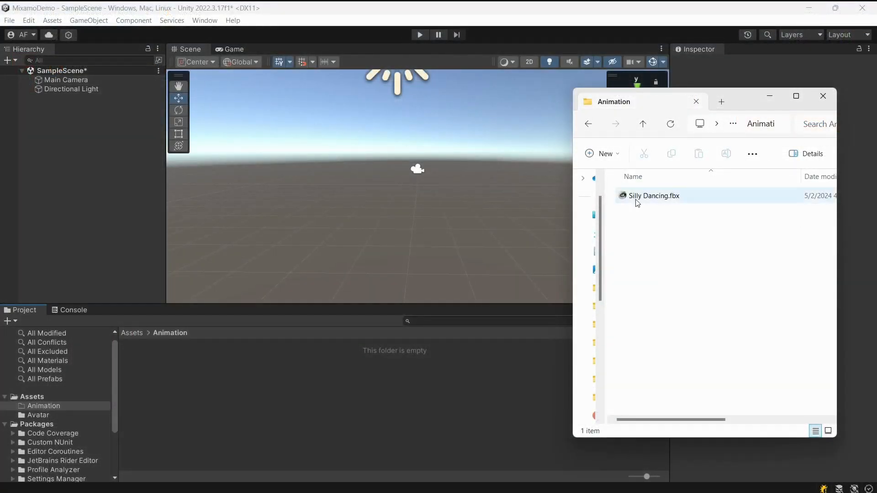
click(653, 196)
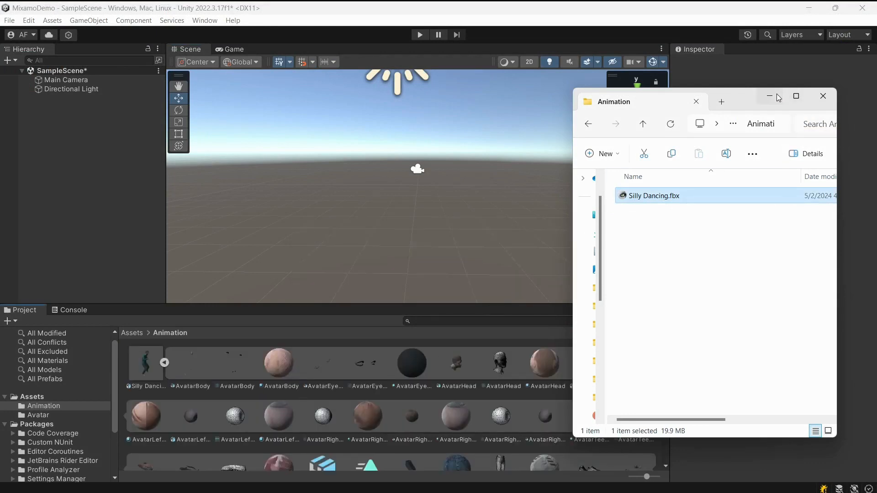
click(145, 363)
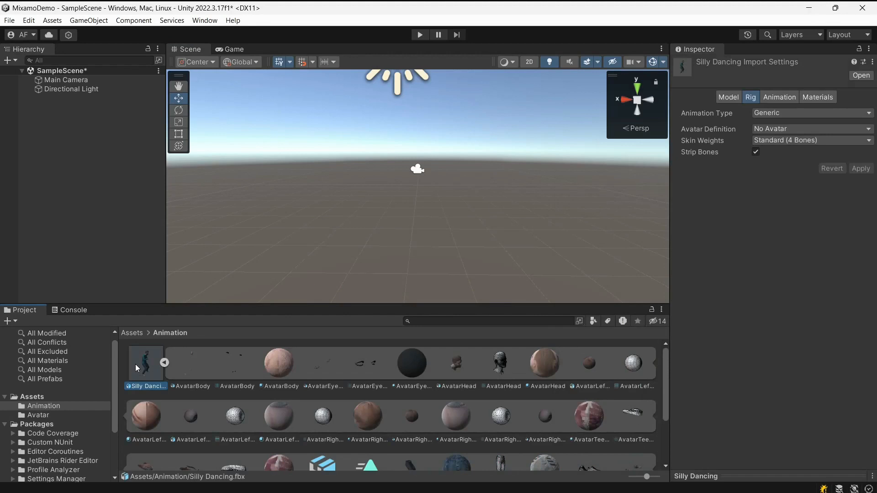
mouse_move(369, 311)
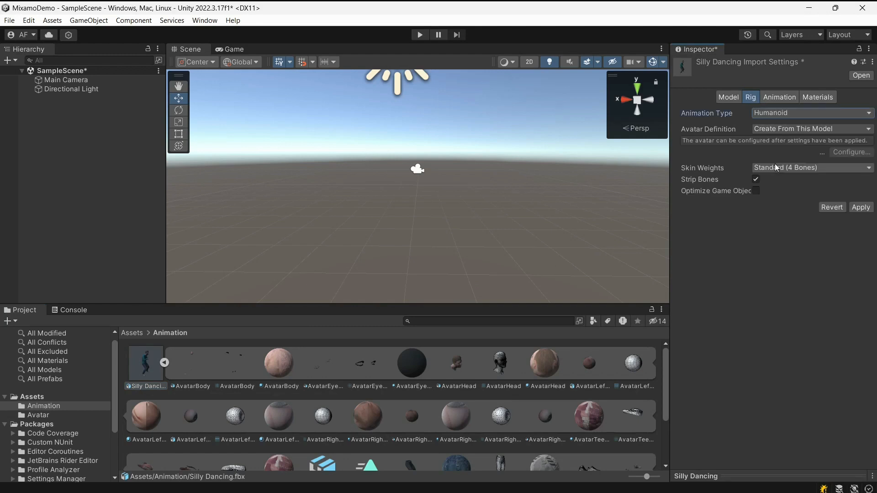
click(860, 207)
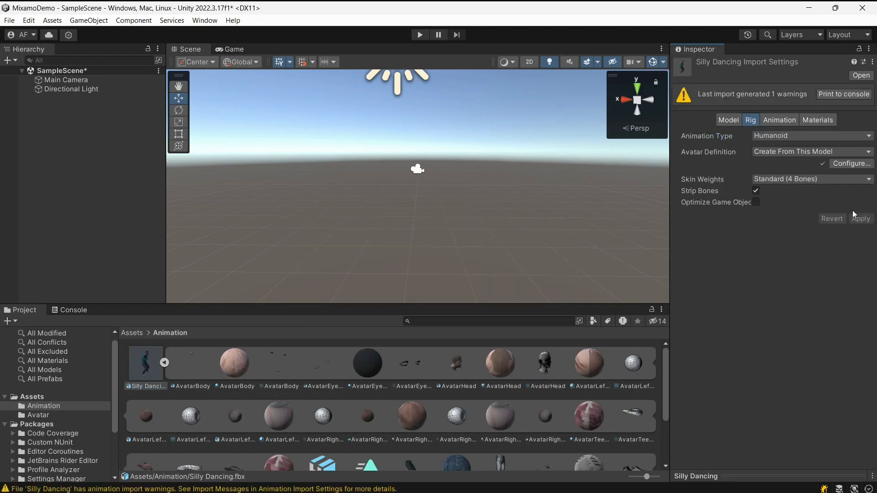
click(849, 163)
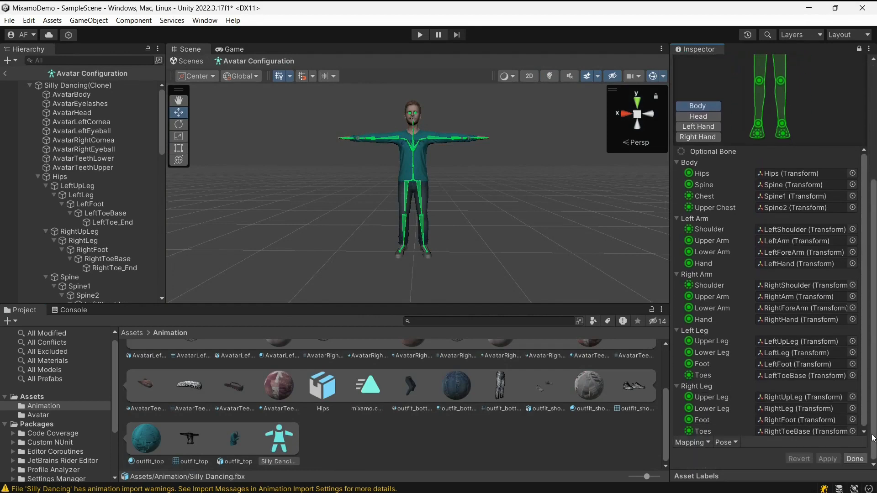
mouse_move(866, 453)
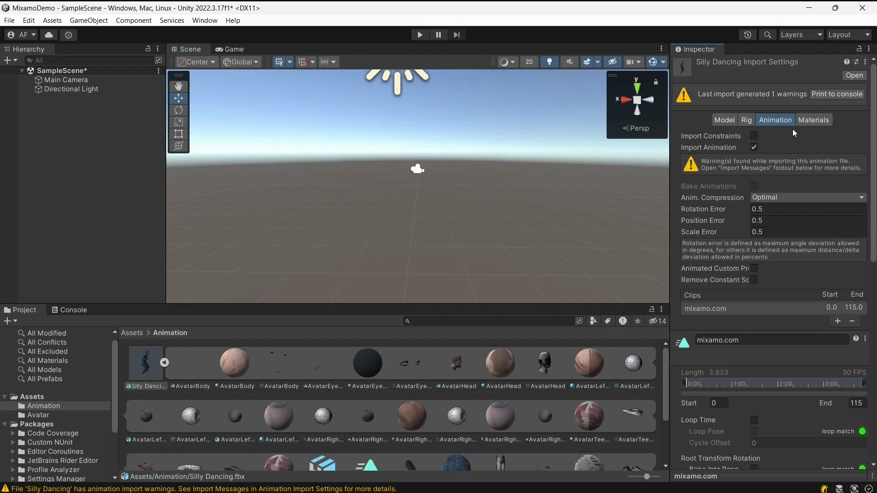
Step: Scroll through the Silly Dancing clip's import options on the Animation tab
scroll(down, 3)
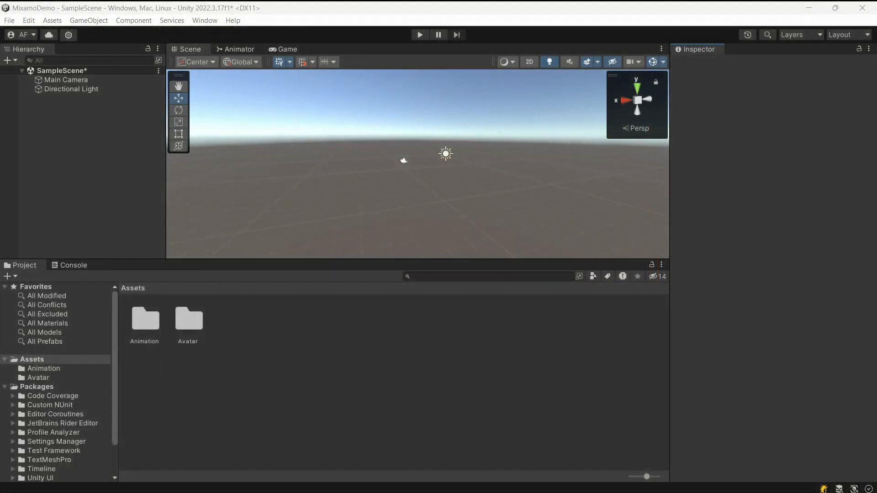
mouse_move(275, 352)
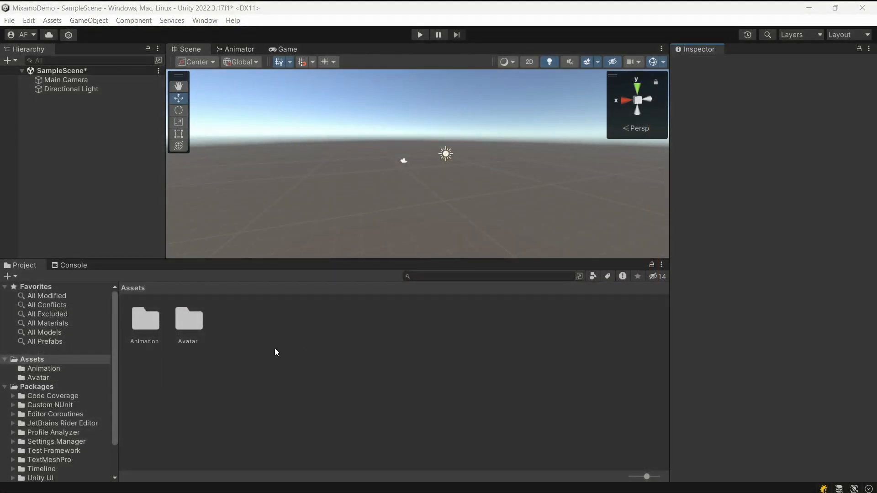
Step: Create the anim_control Animator Controller in Assets with the dance state's Foot IK enabled
click(133, 287)
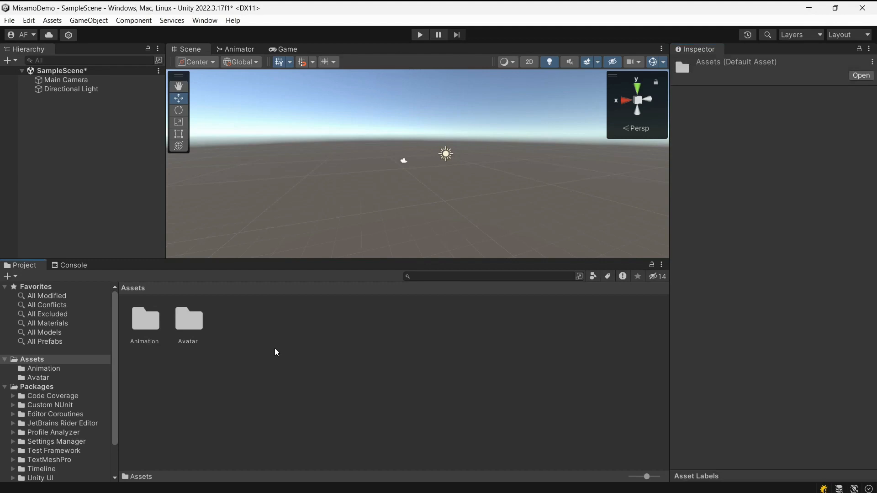
right_click(274, 353)
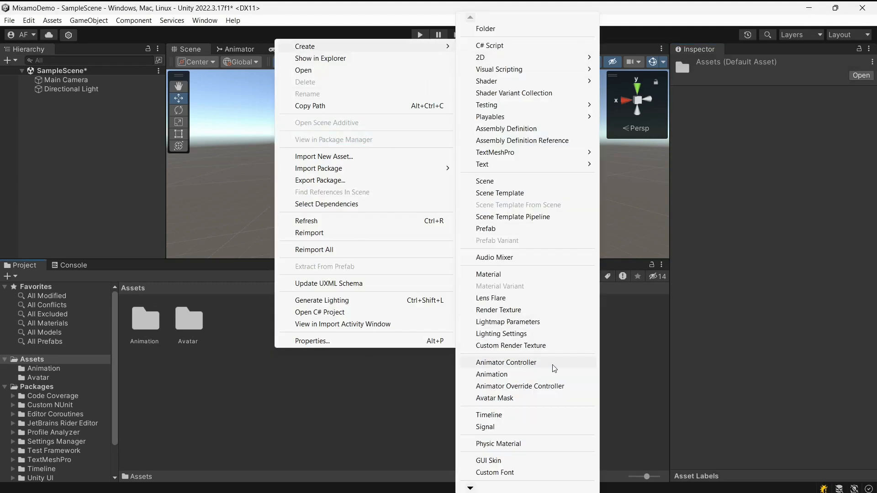
click(505, 363)
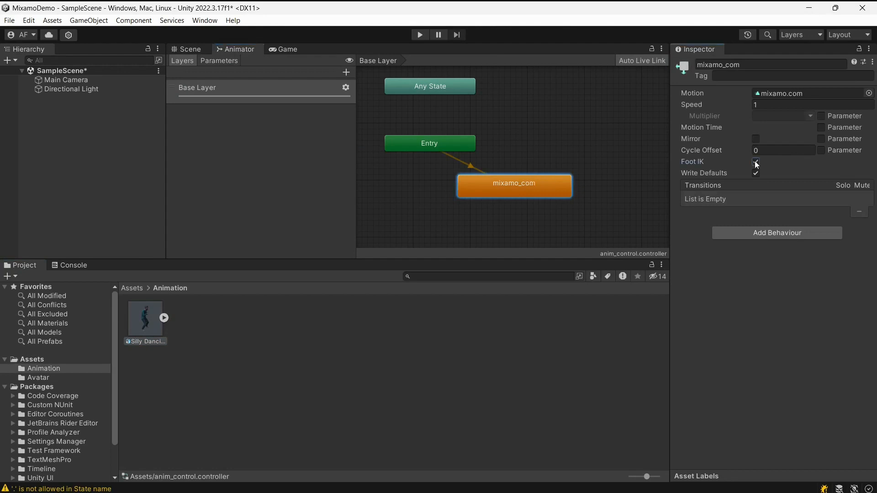
click(190, 50)
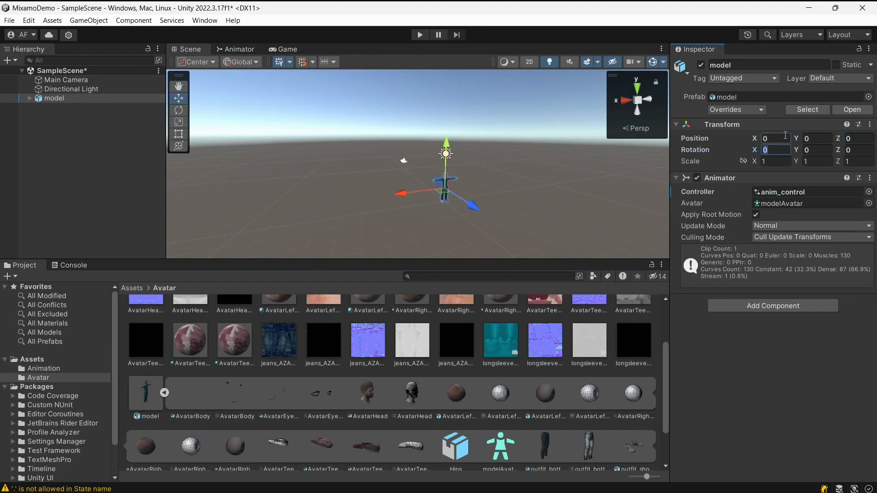
Step: Rotate the avatar Y 180 to face the camera, then play and stop the game to watch it dance
text(180)
click(859, 138)
text(-8)
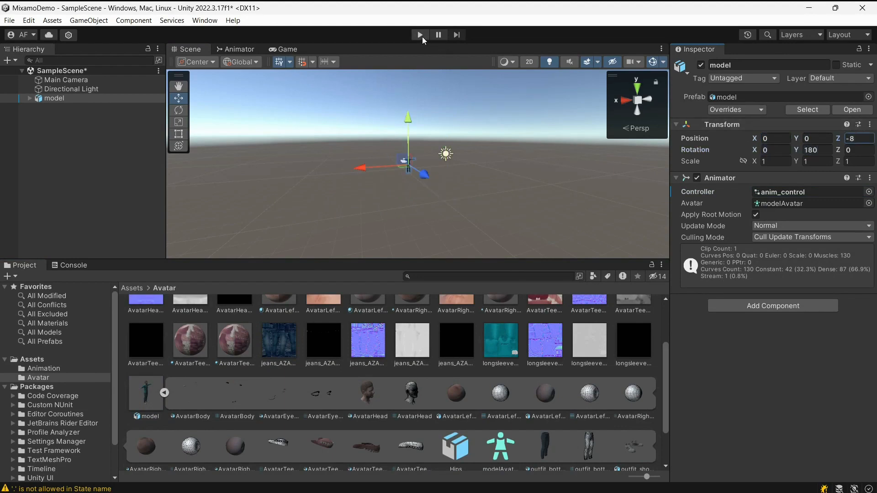
click(419, 35)
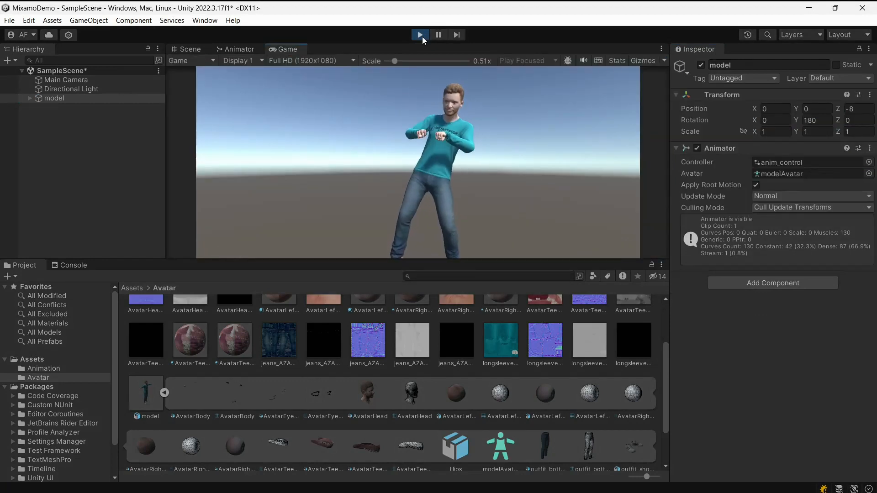
click(696, 11)
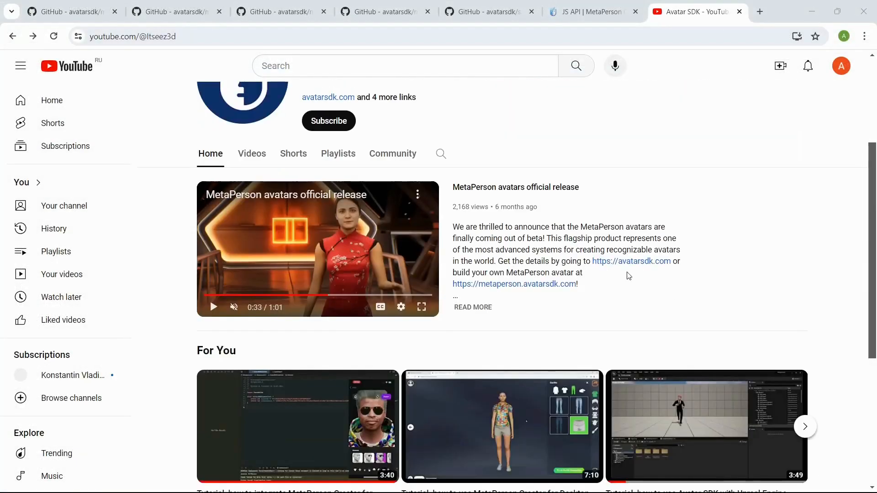
Step: Subscribe to the Avatar SDK YouTube channel
click(328, 121)
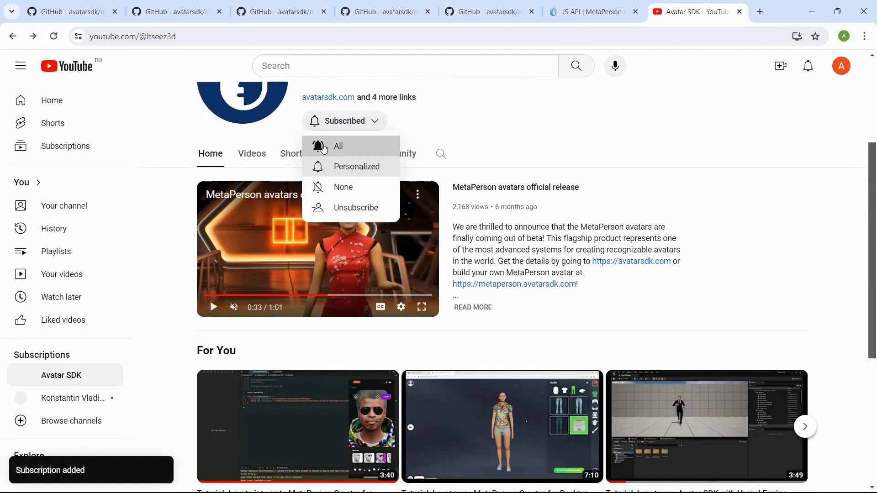